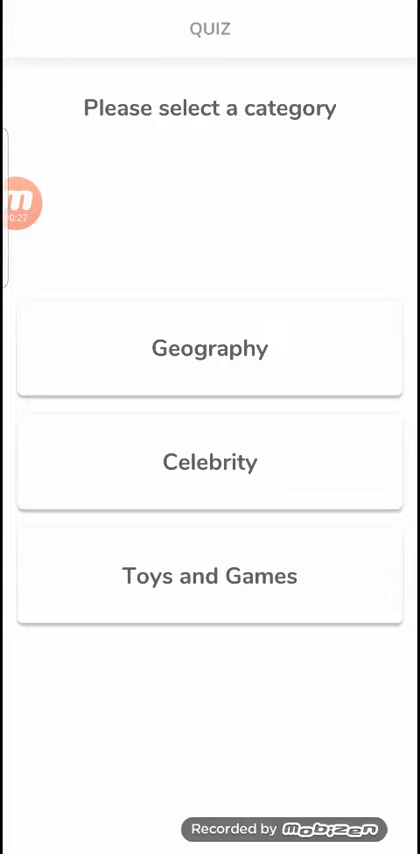
# Answer the Geography question 'Which continent is Brazil in?' with South America
pyautogui.click(210, 348)
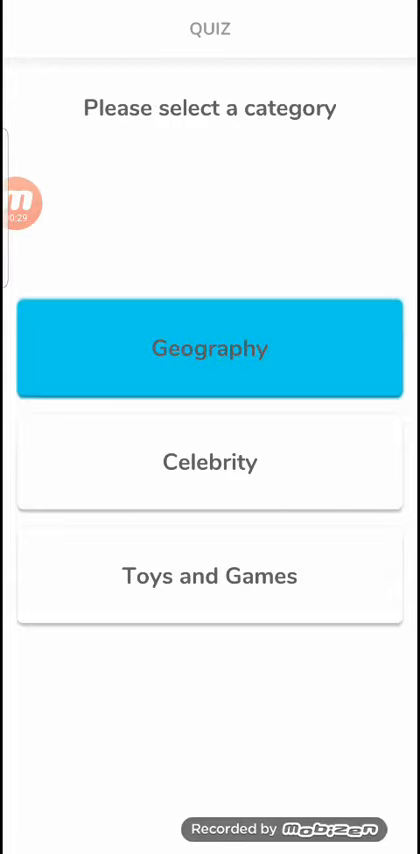
pyautogui.click(210, 348)
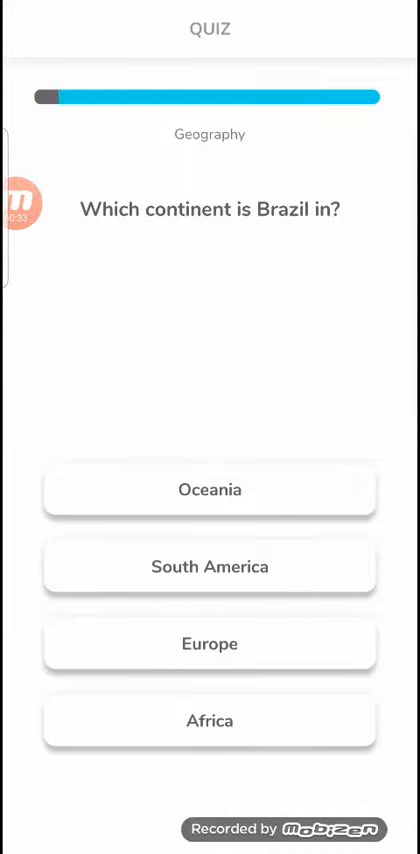
pyautogui.click(210, 568)
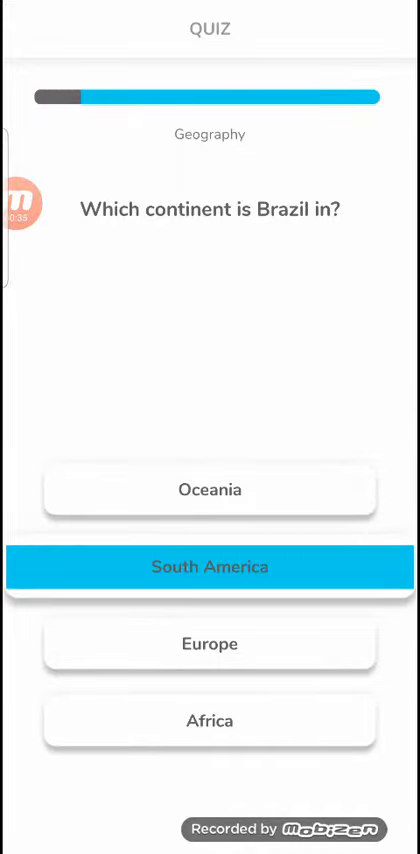
pyautogui.click(210, 568)
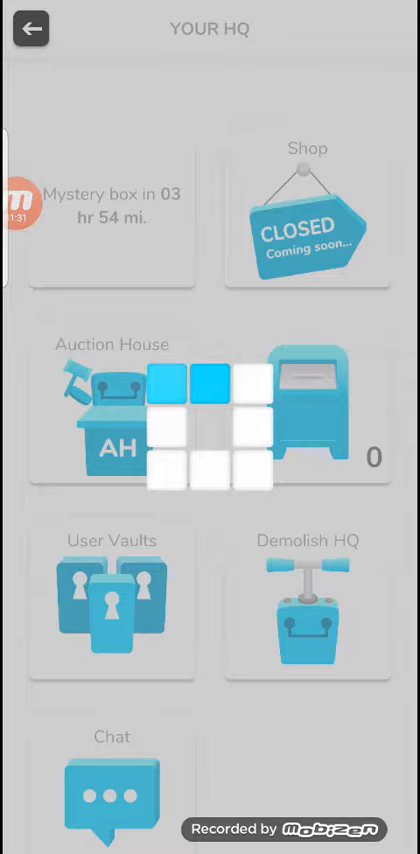
# View the User Vaults list with ACTIVE/UNDER REVIEW statuses, then return to Your HQ
pyautogui.click(112, 600)
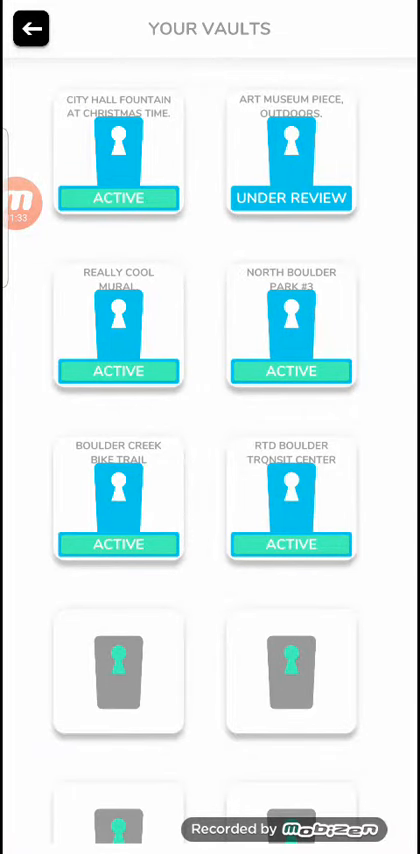
pyautogui.click(32, 28)
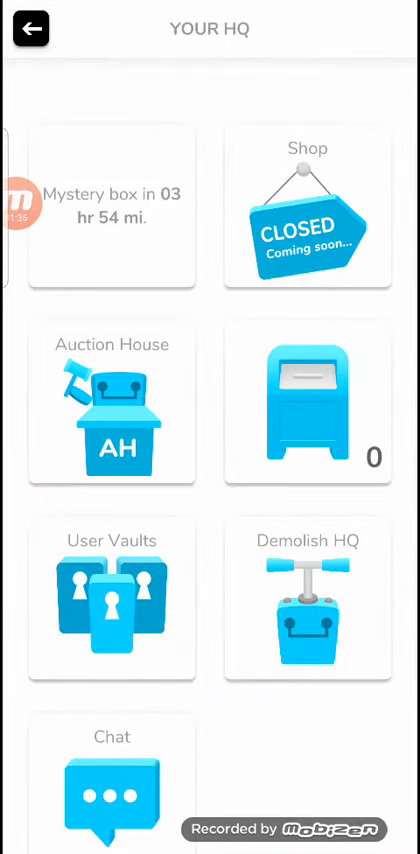